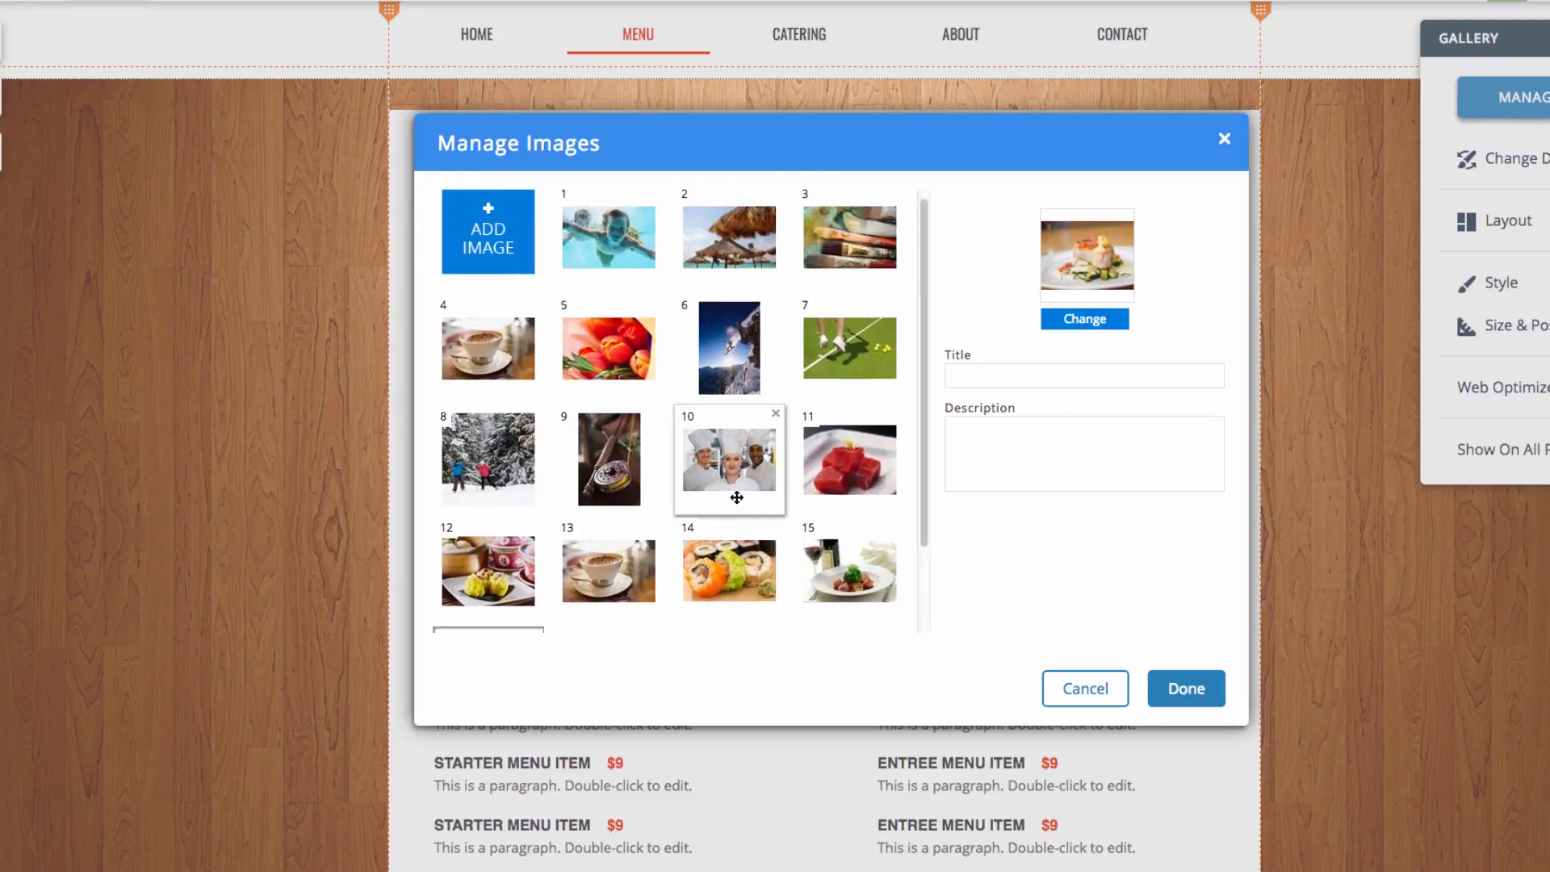
# Remove the non-food pictures so only chef, sushi, dessert and plated-dish photos remain.
pyautogui.click(1184, 688)
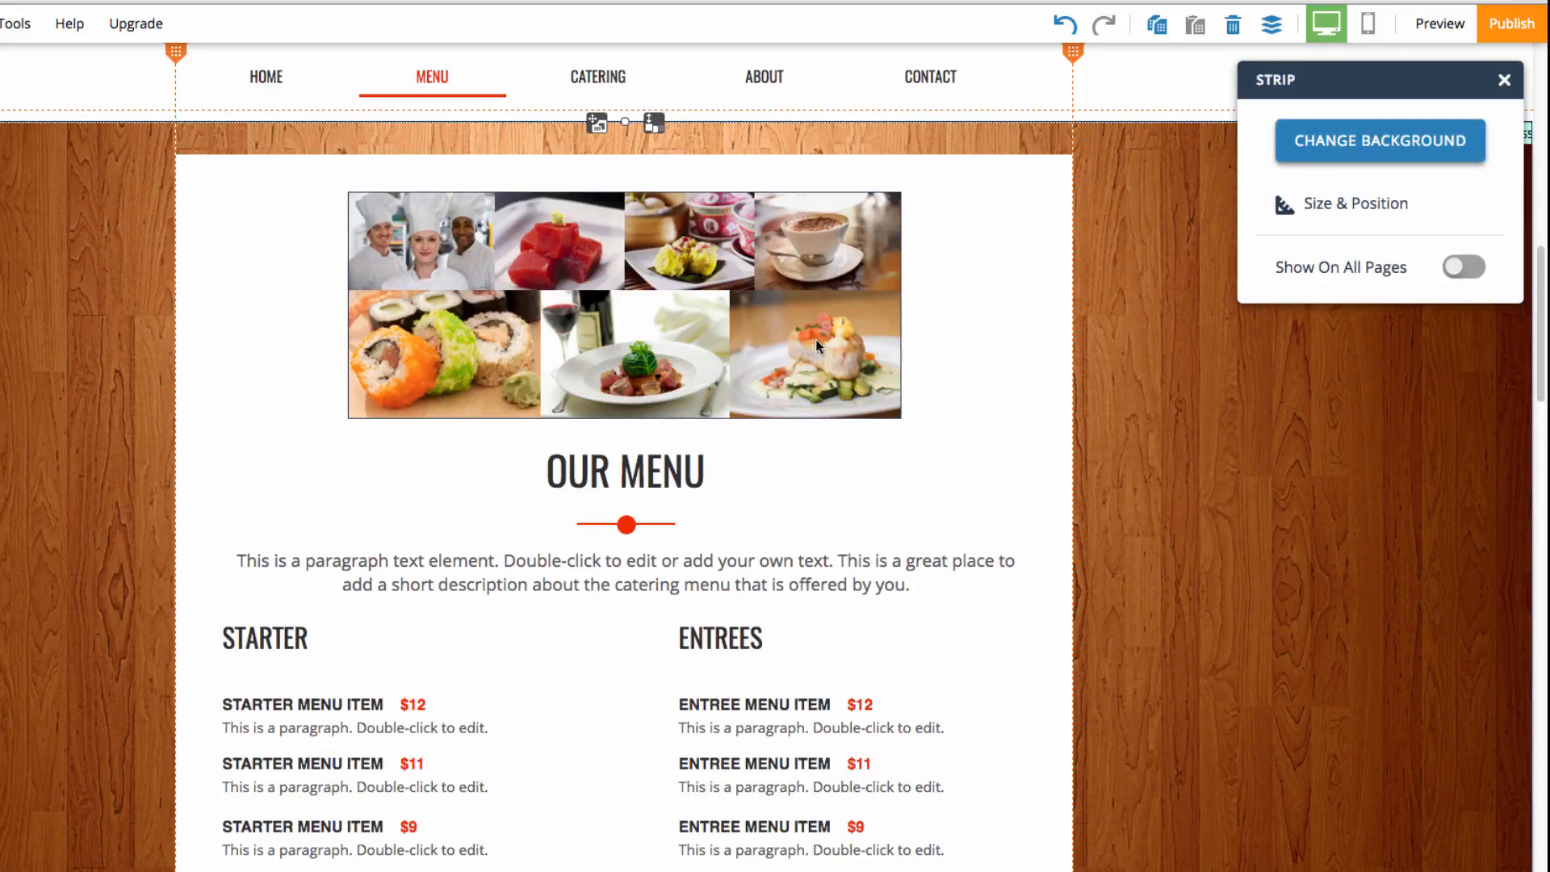
pyautogui.moveTo(1327, 22)
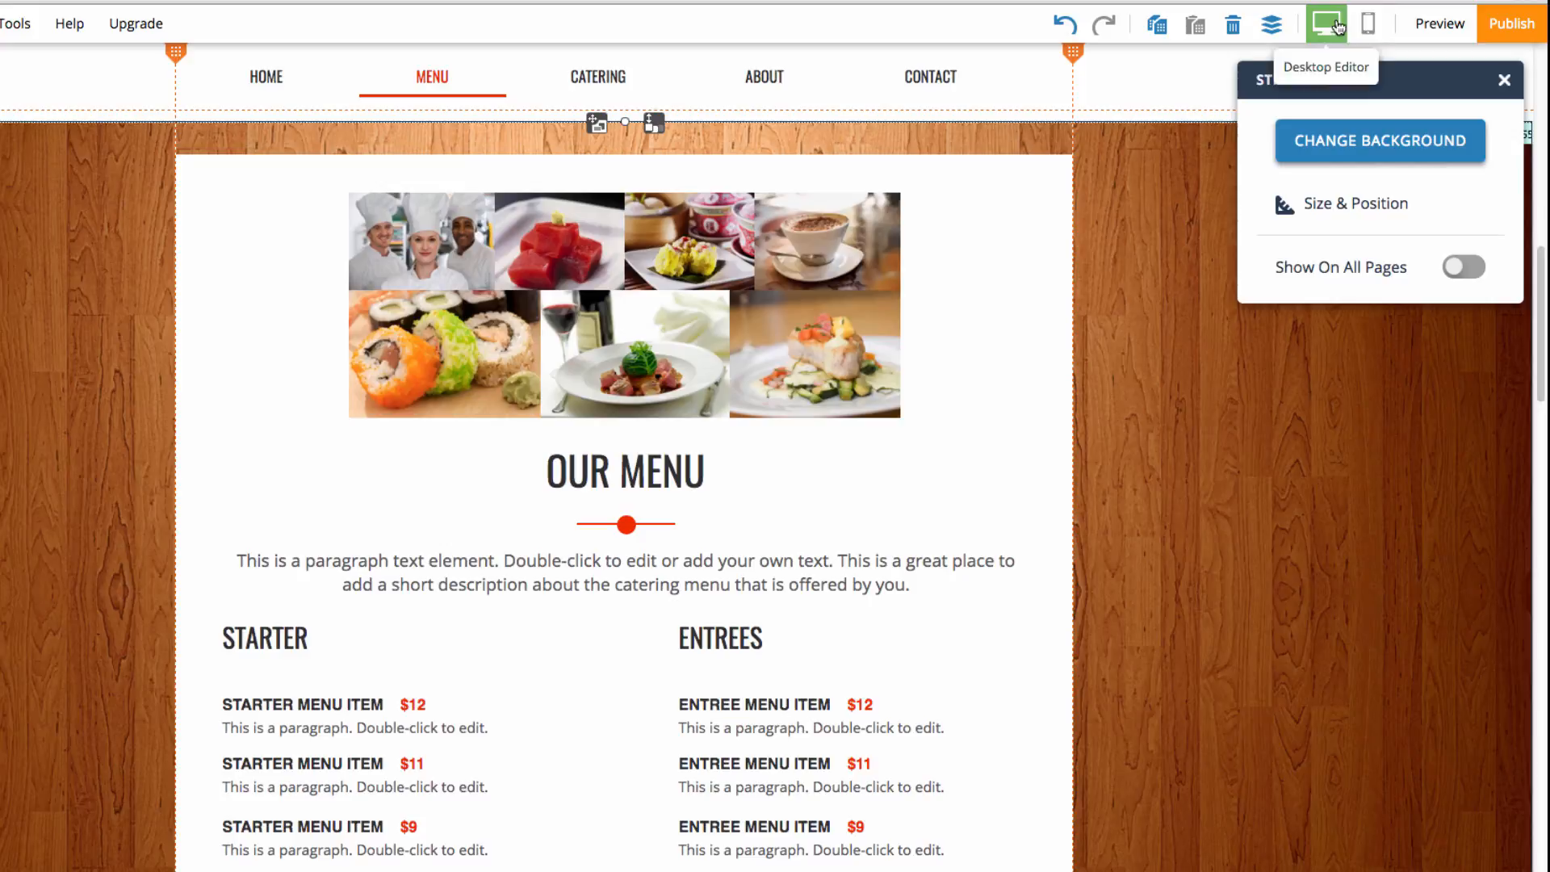
# Preview the Menu page to view the tiled food gallery above the menu listings.
pyautogui.click(1439, 23)
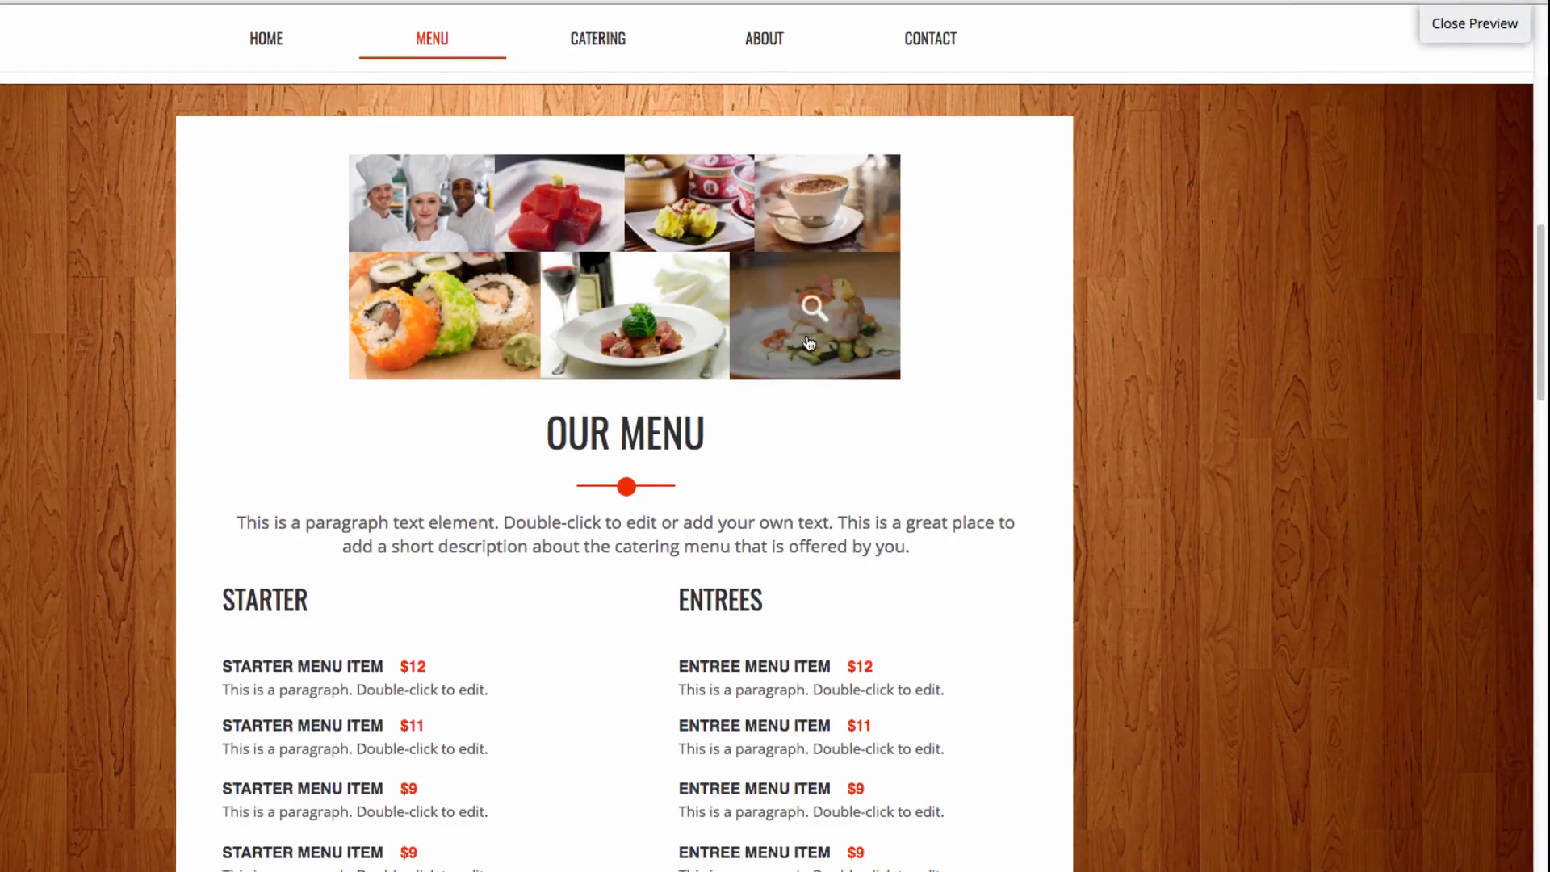